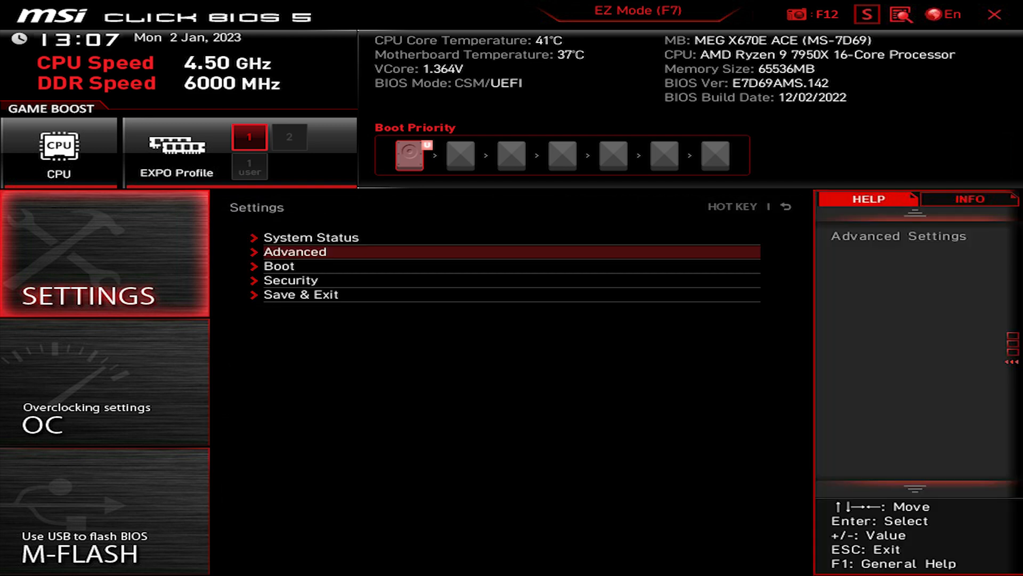
- Browse the advanced settings pages, then return to the main settings menu
click(294, 251)
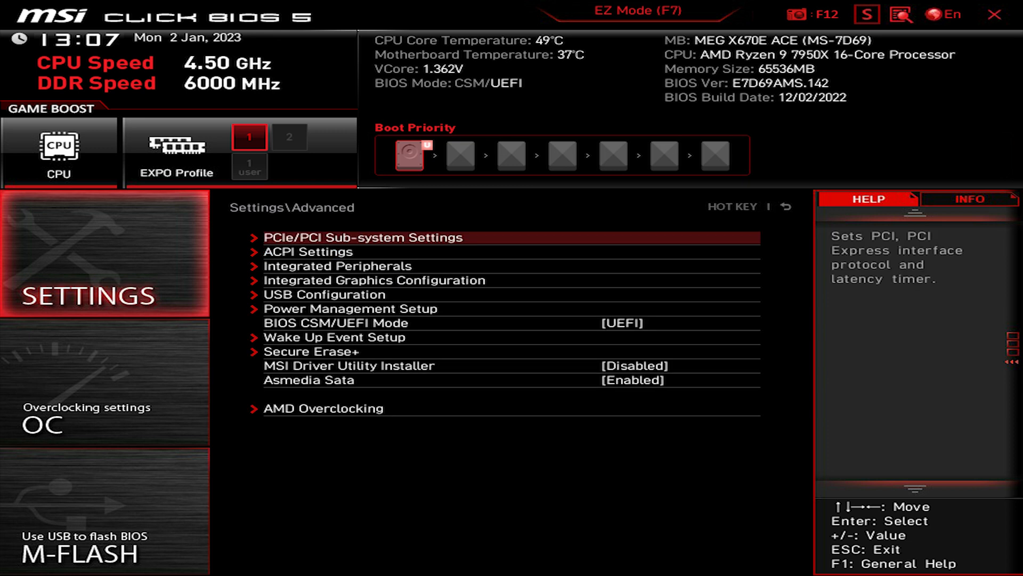
click(363, 237)
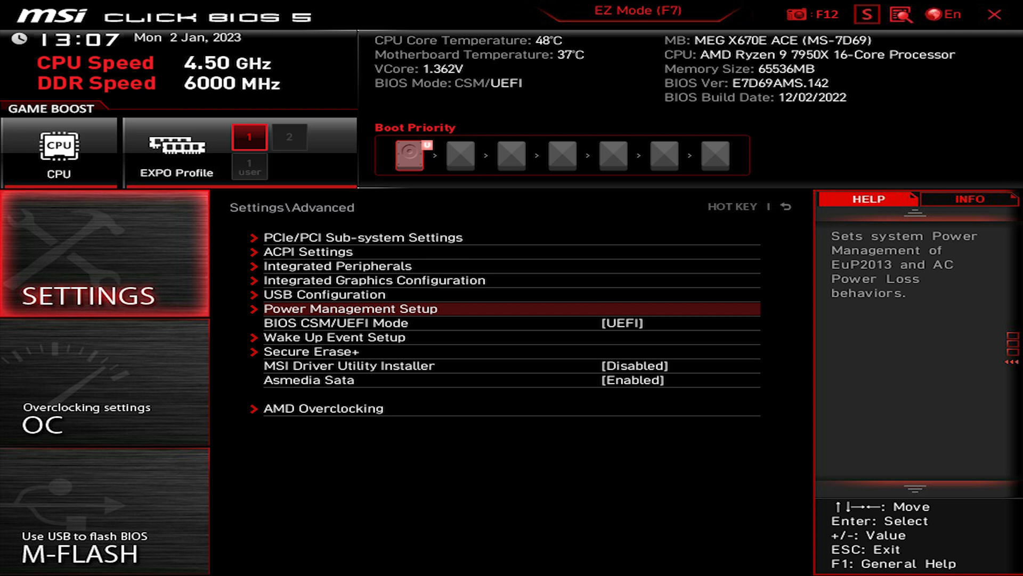
click(350, 308)
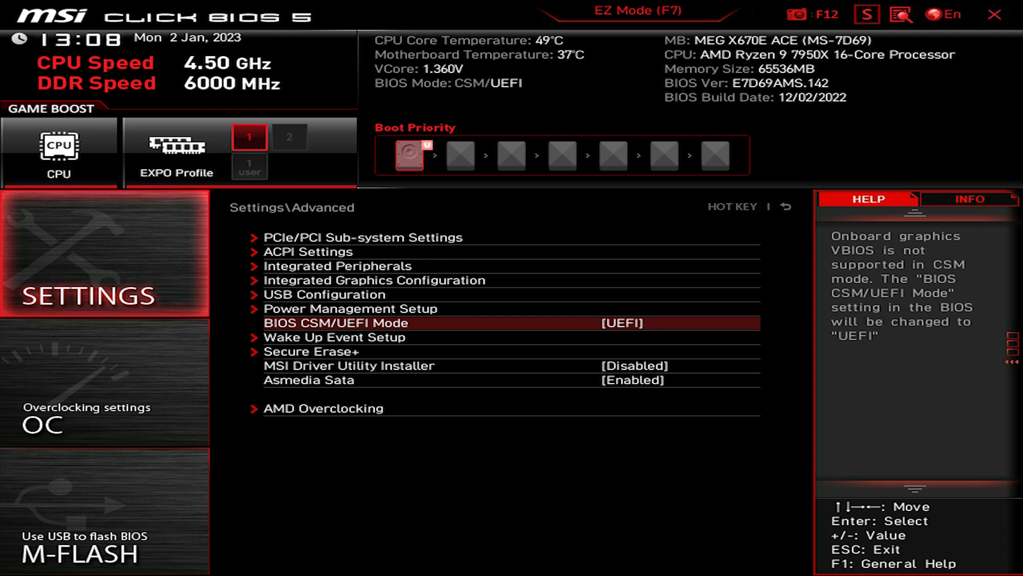
key(Escape)
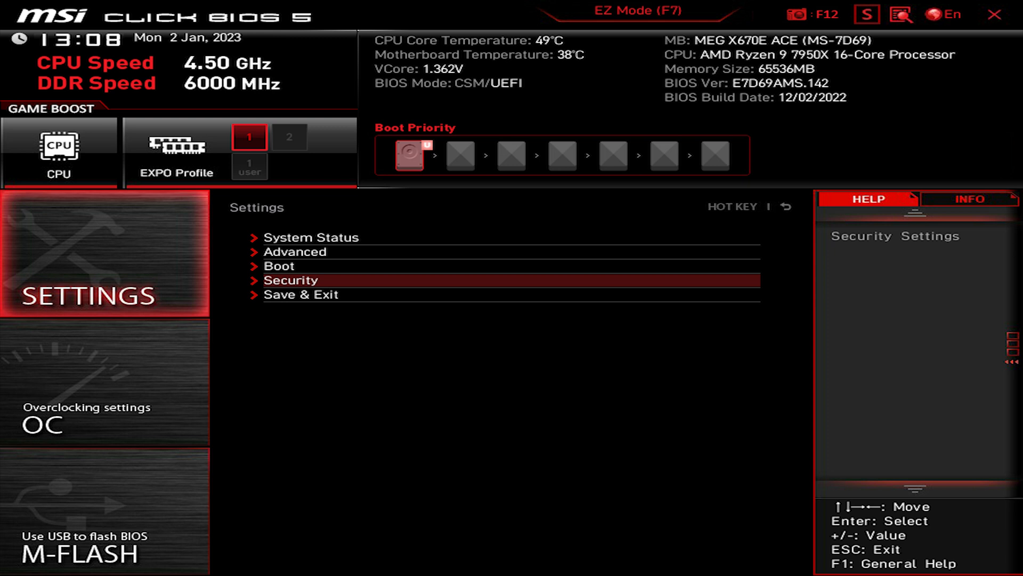
- Review the Security and Trusted Computing options, then bring up the OC page
click(290, 280)
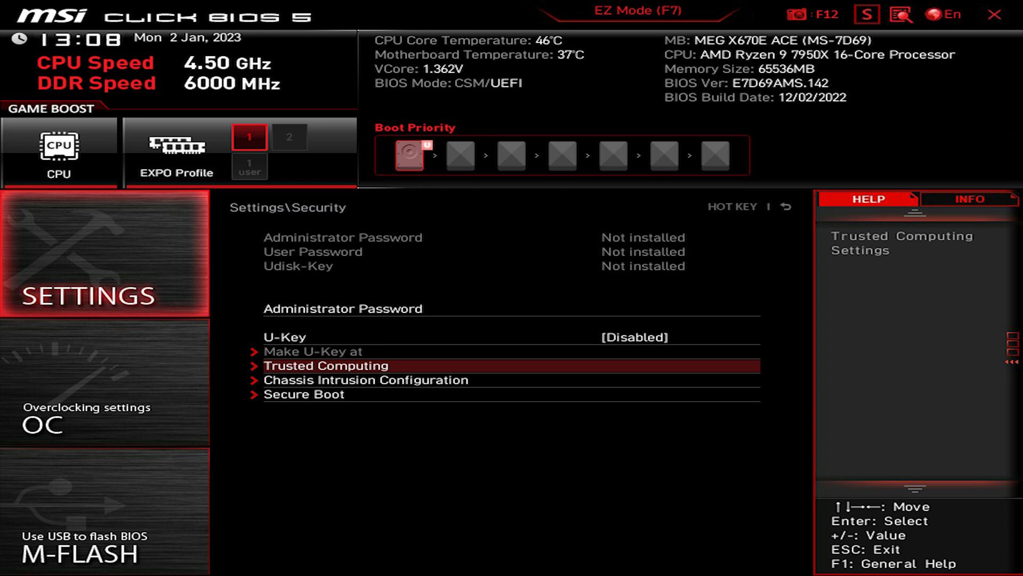
click(327, 366)
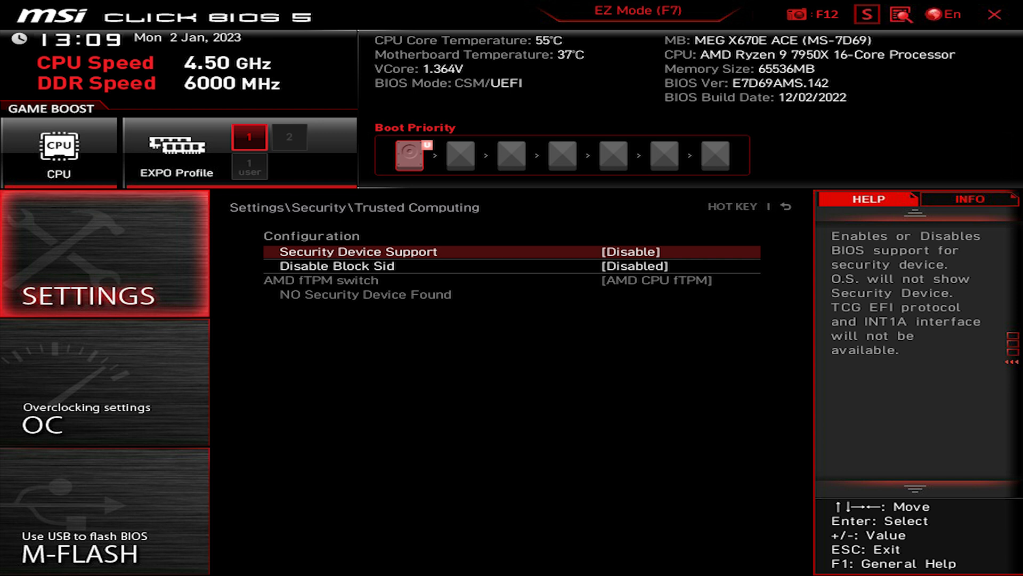
key(Escape)
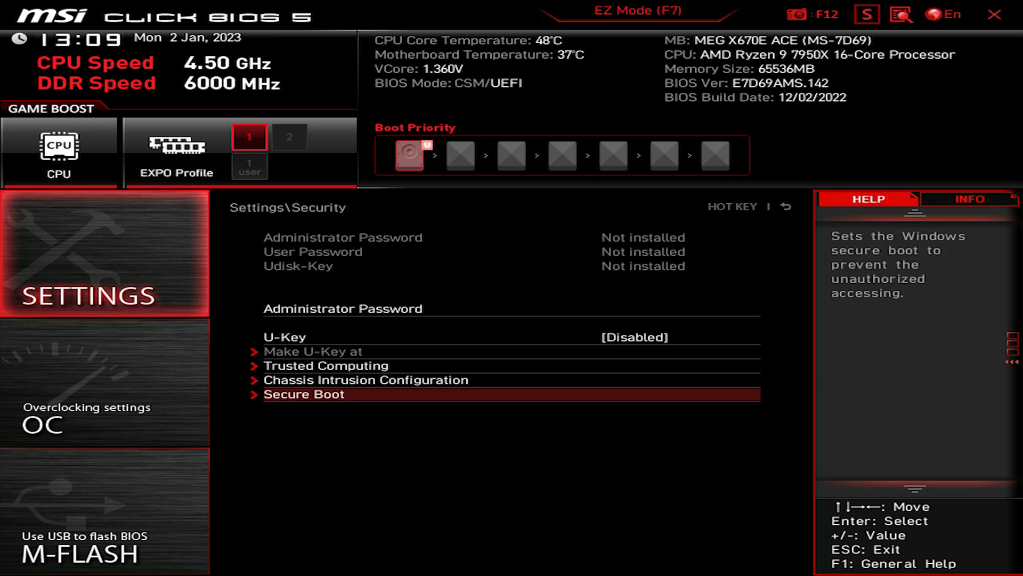
click(302, 393)
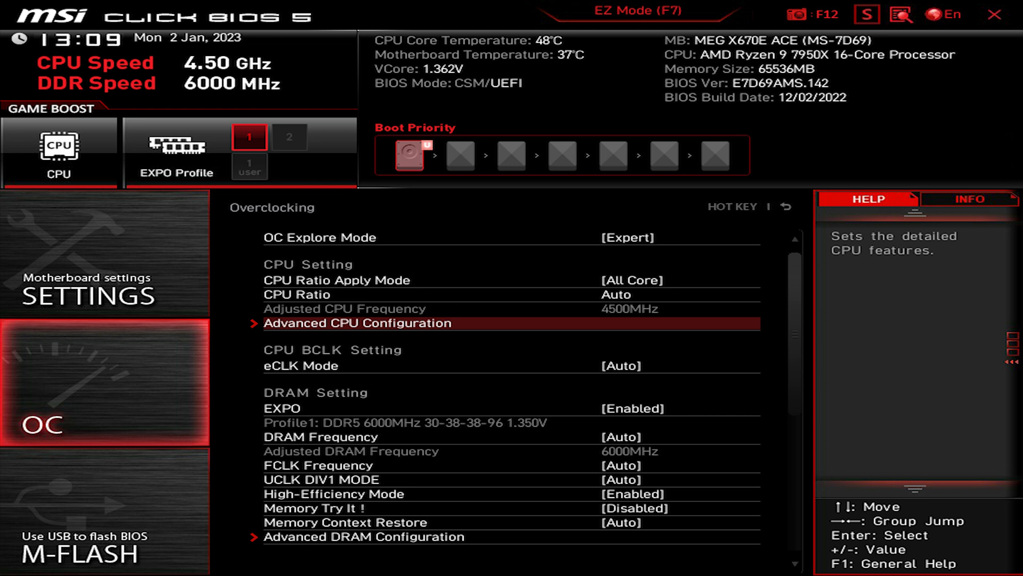
- Open OC's Advanced CPU Configuration and move through the AMD CBS and AMD Overclocking entries
click(356, 323)
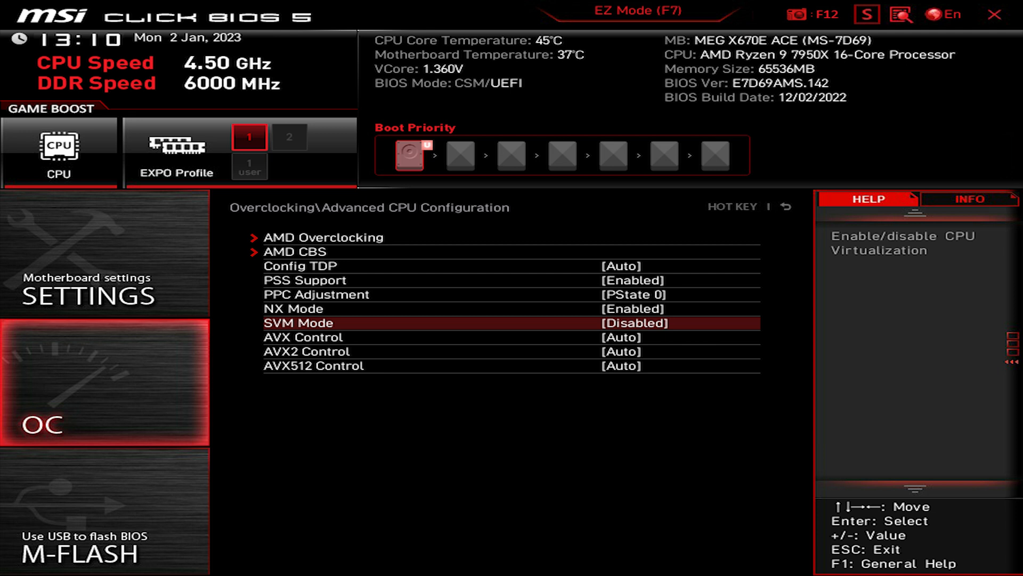
key(Up)
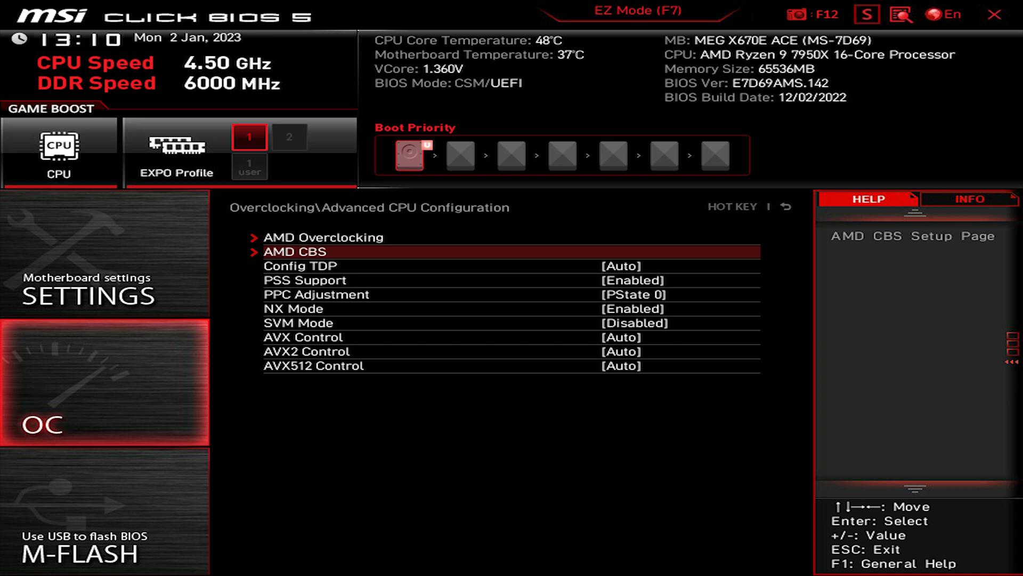
click(294, 251)
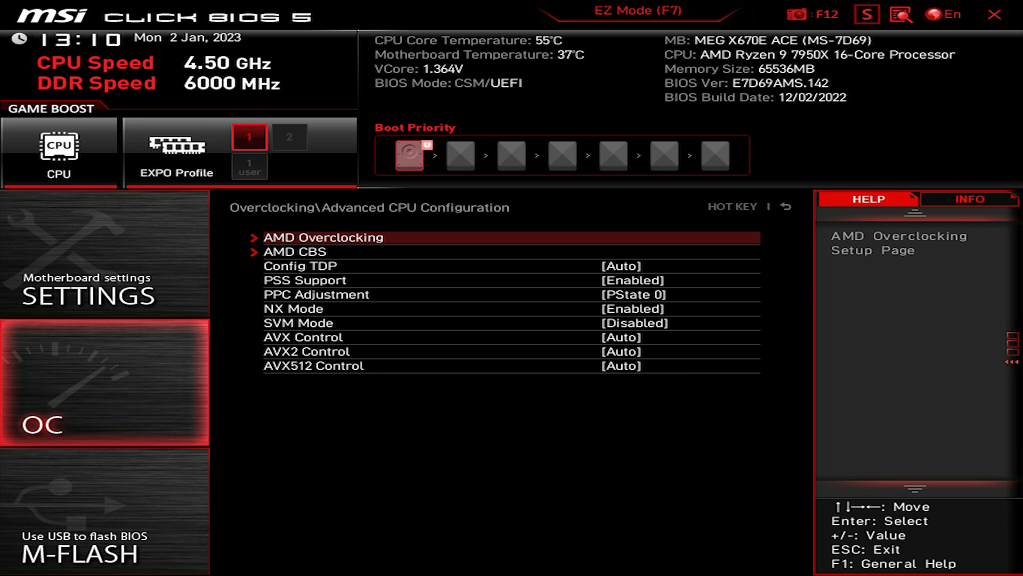
click(323, 237)
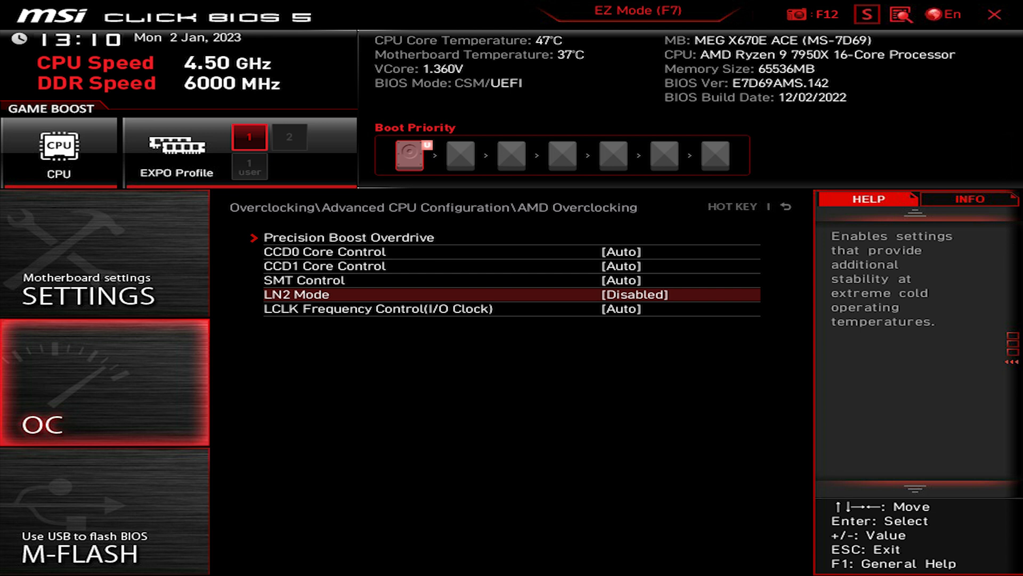
key(up)
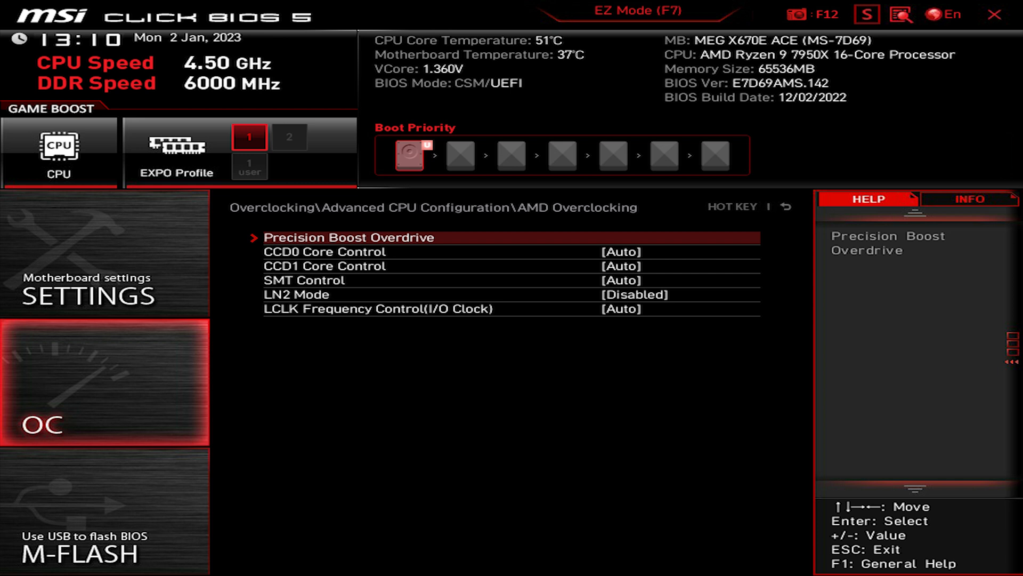
click(348, 237)
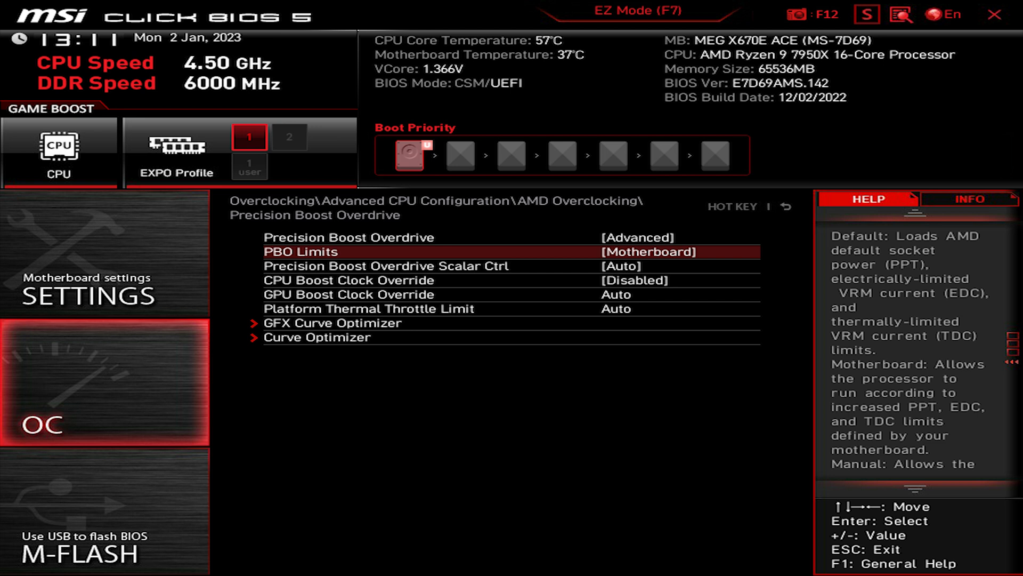
key(Down)
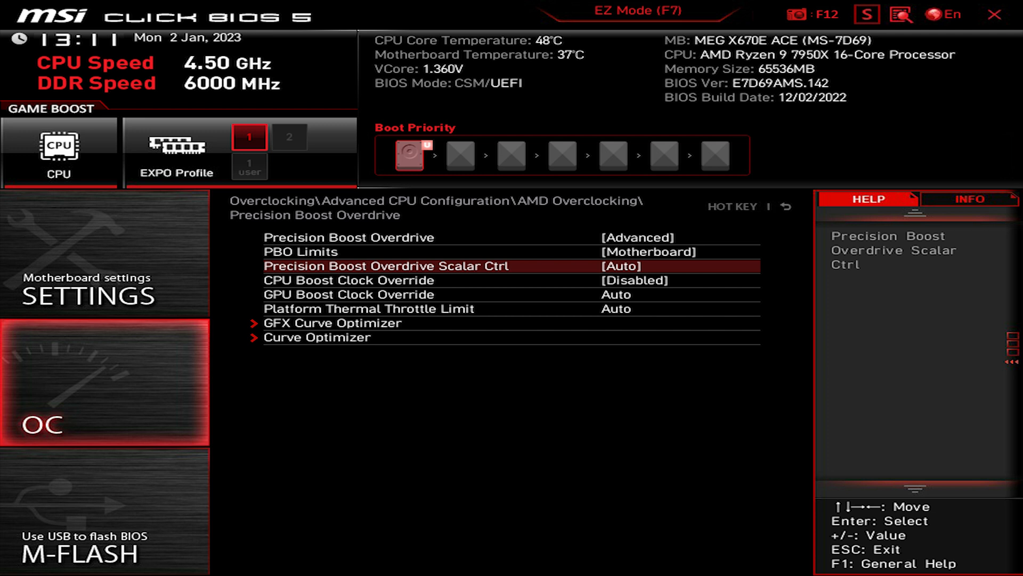
key(Down)
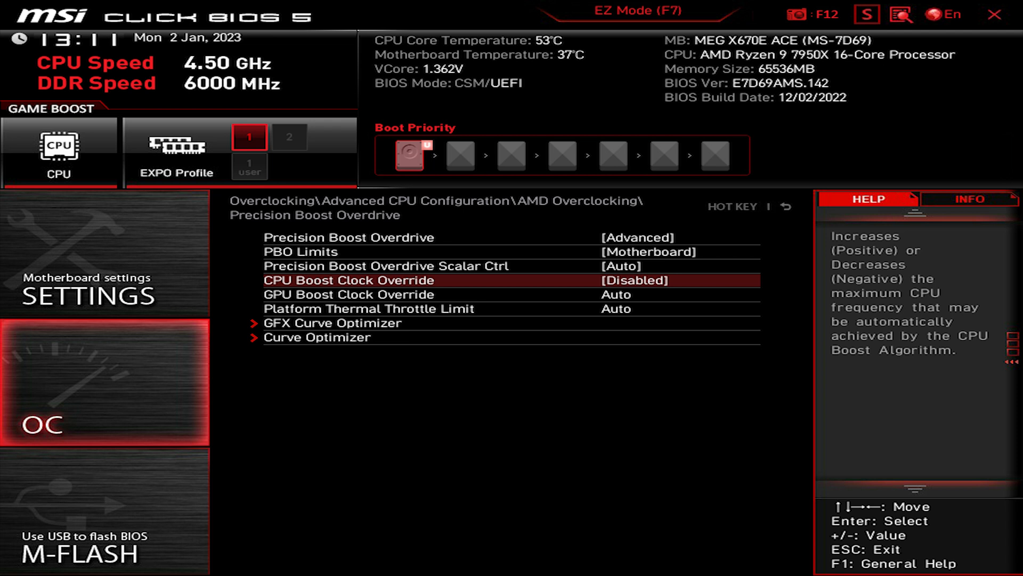
key(Down)
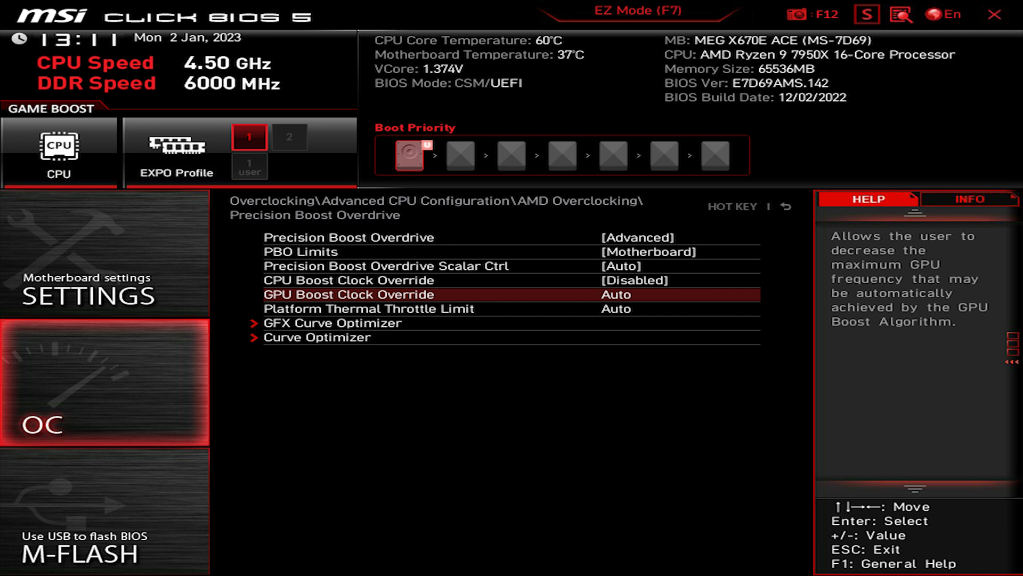
key(Down)
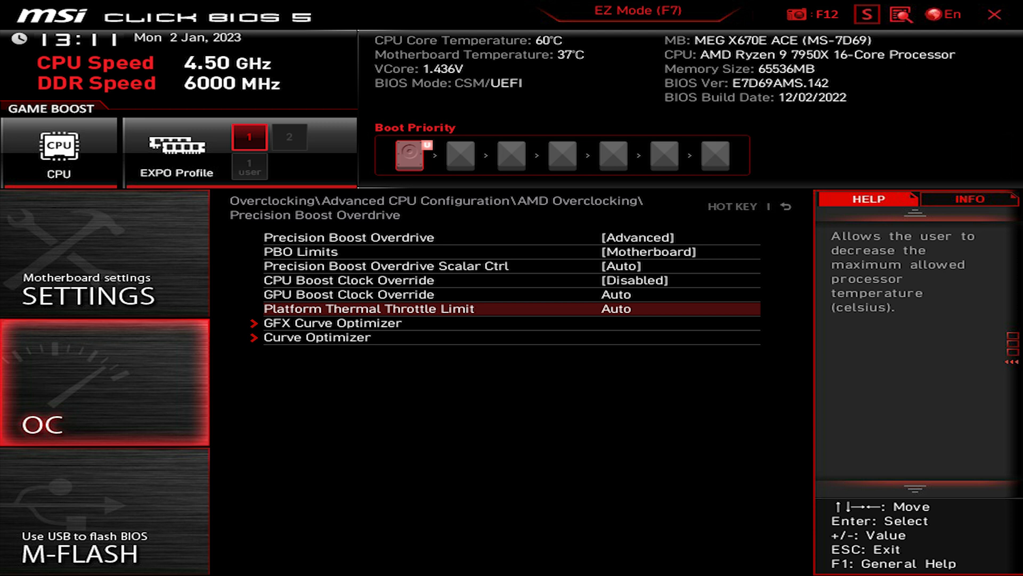
key(down)
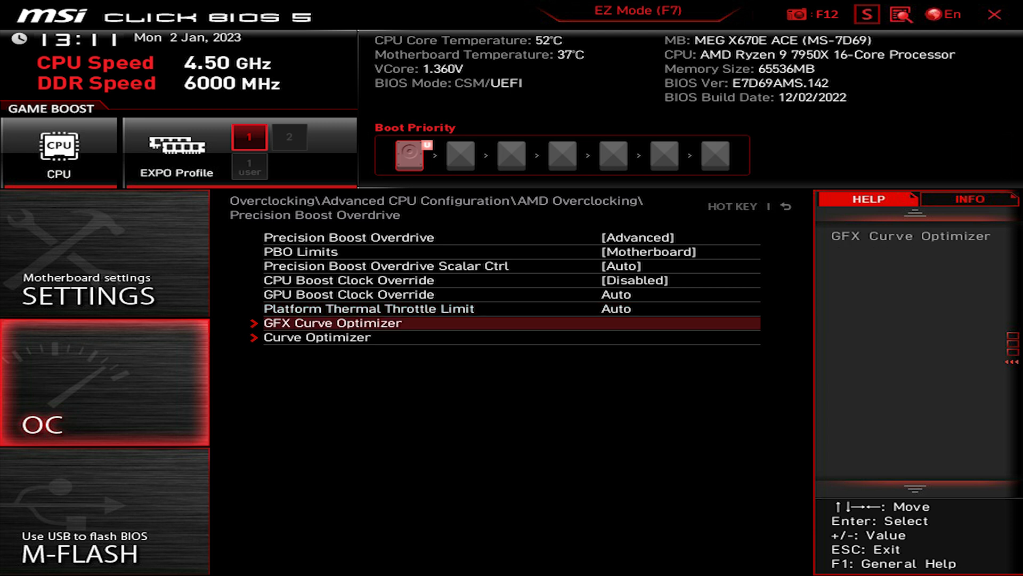
click(332, 322)
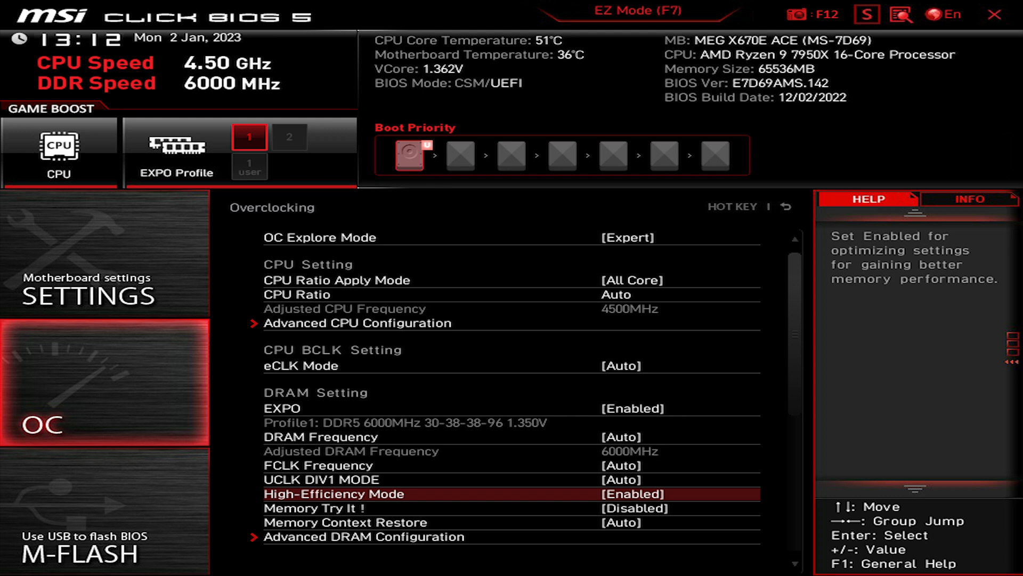
- Scroll down through the BIOS home screen
scroll(down, 3)
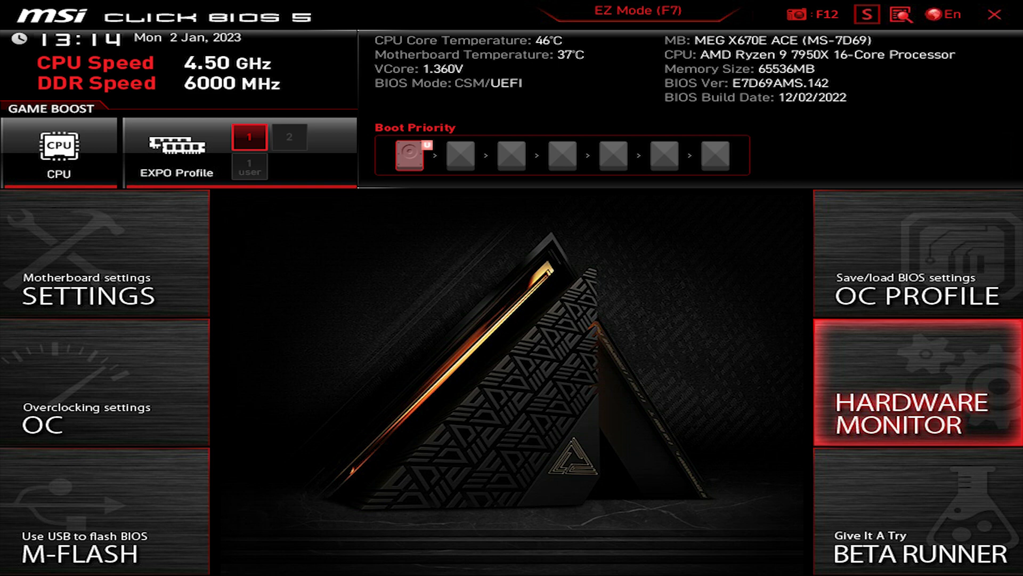
click(918, 404)
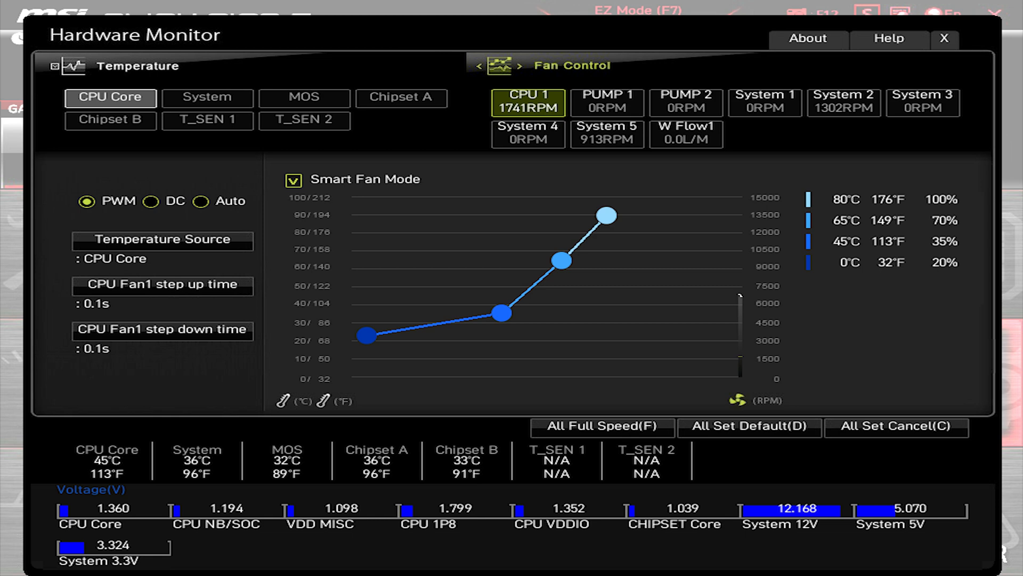
click(944, 38)
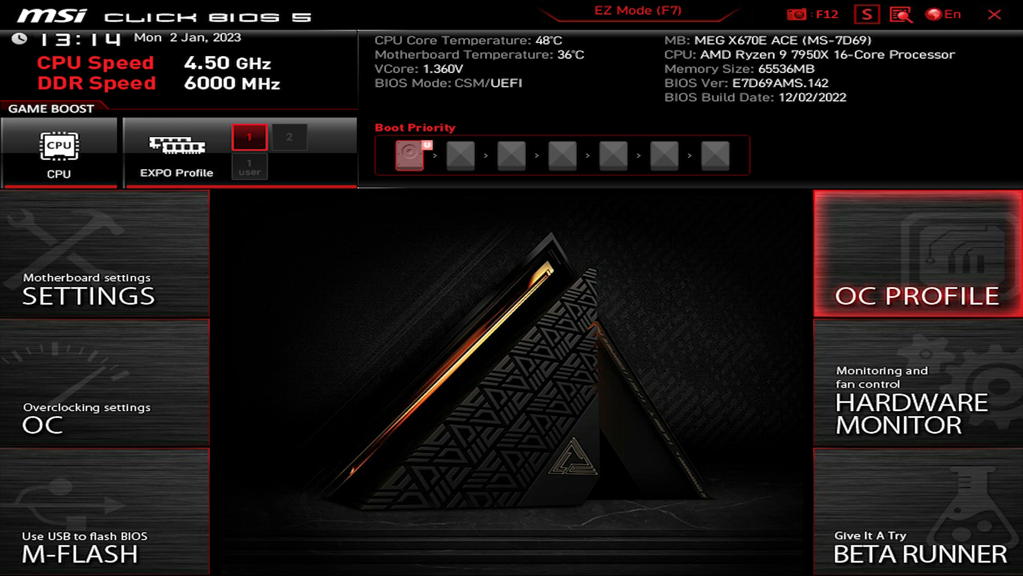
- View the saved Overclocking Profiles list, then switch to the Settings menu
click(917, 293)
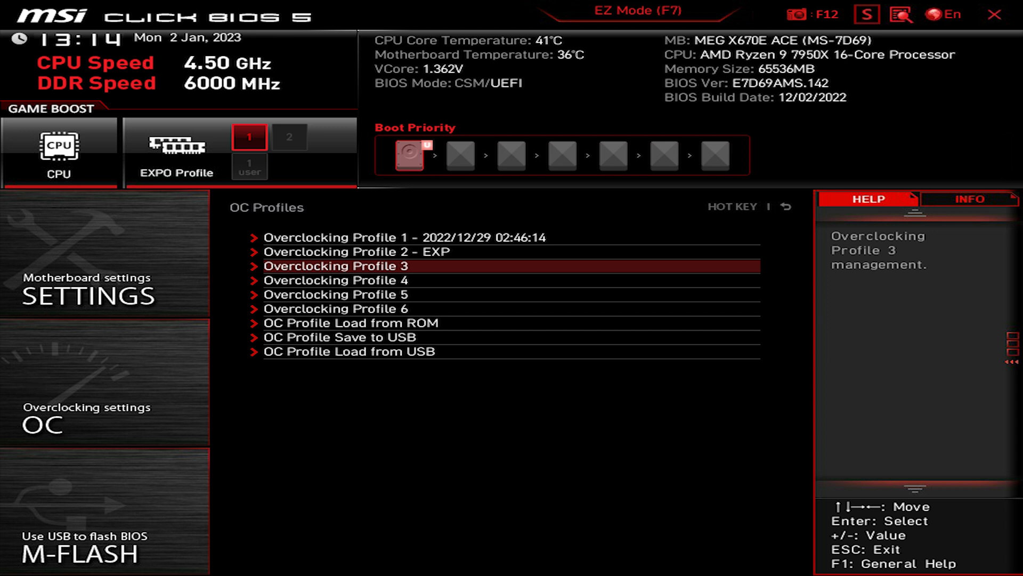
click(334, 266)
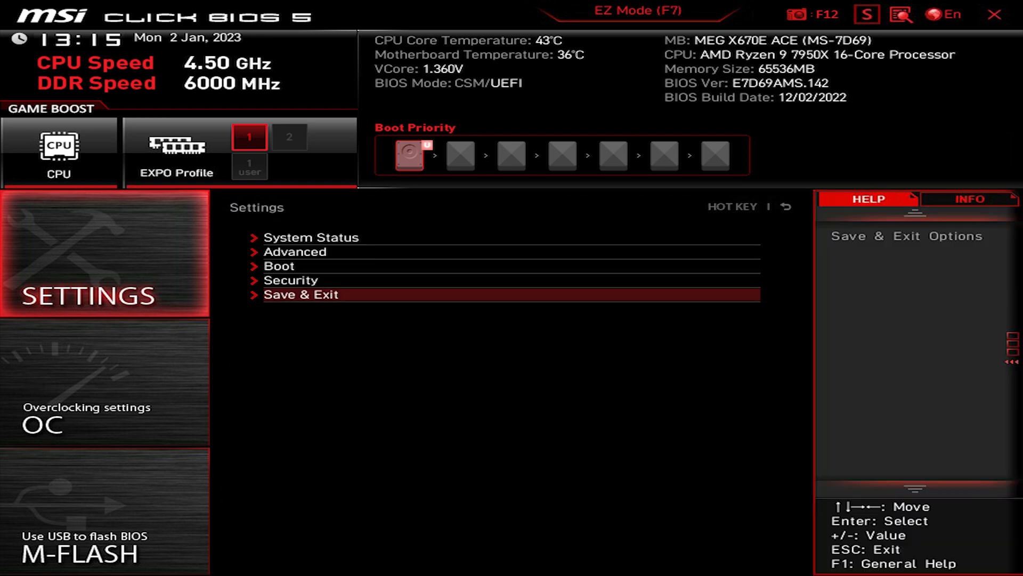
- Open the Save & Exit options in the Settings menu
click(300, 295)
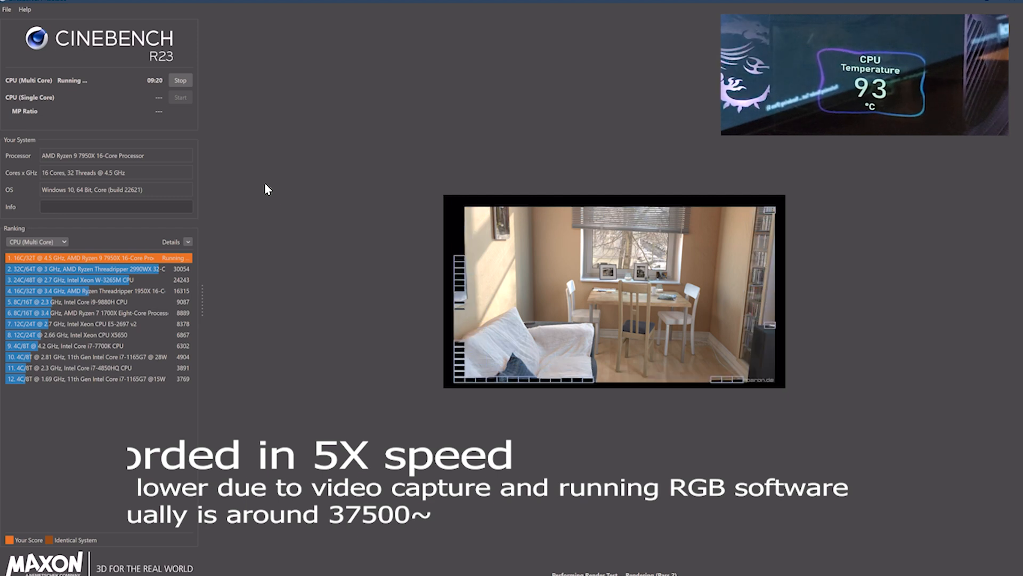
mouse_move(185, 261)
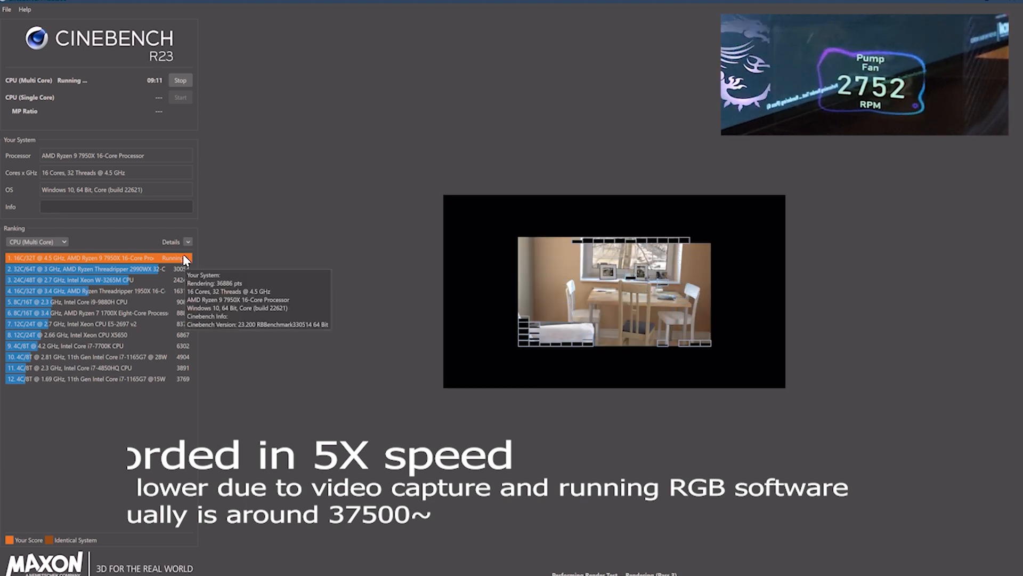